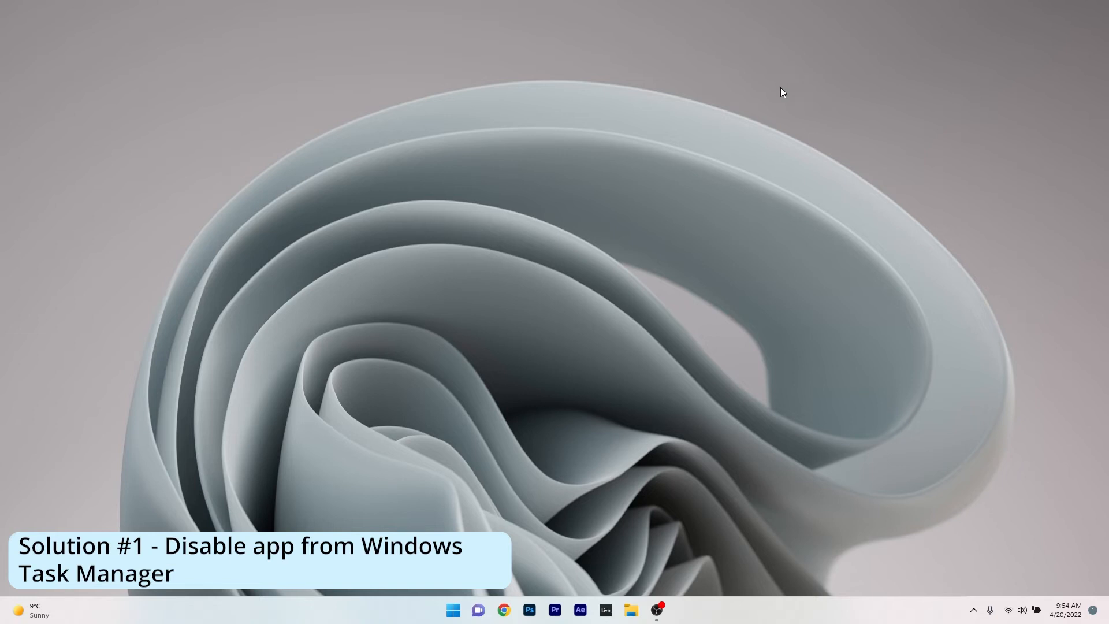
# - Disable the first Messenger startup entry in Task Manager and close Task Manager
pyautogui.rightClick(452, 610)
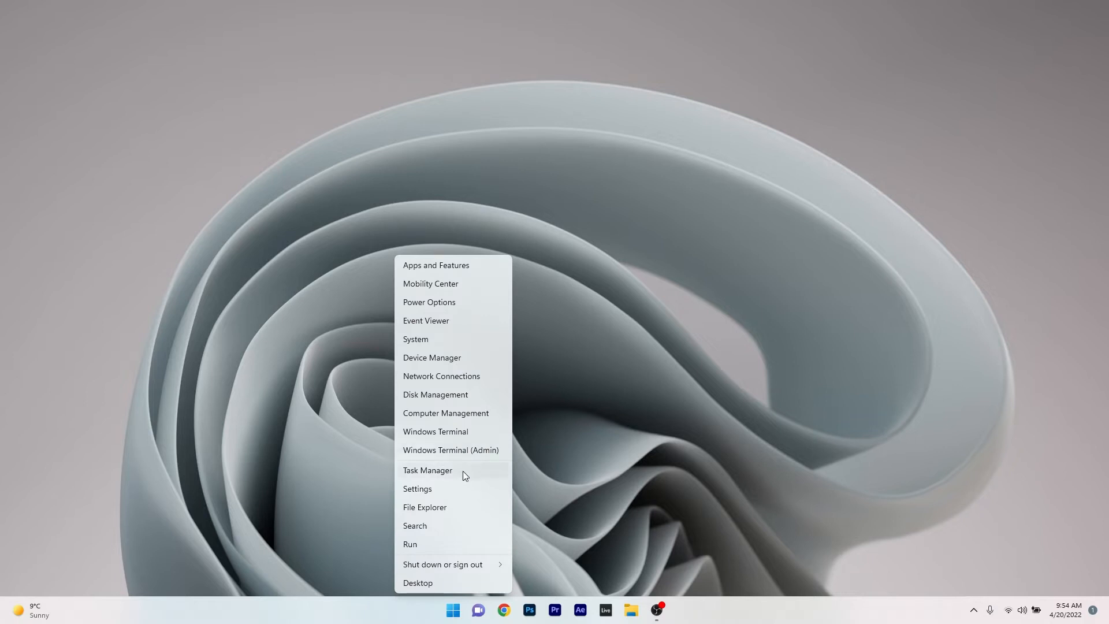
pyautogui.click(427, 470)
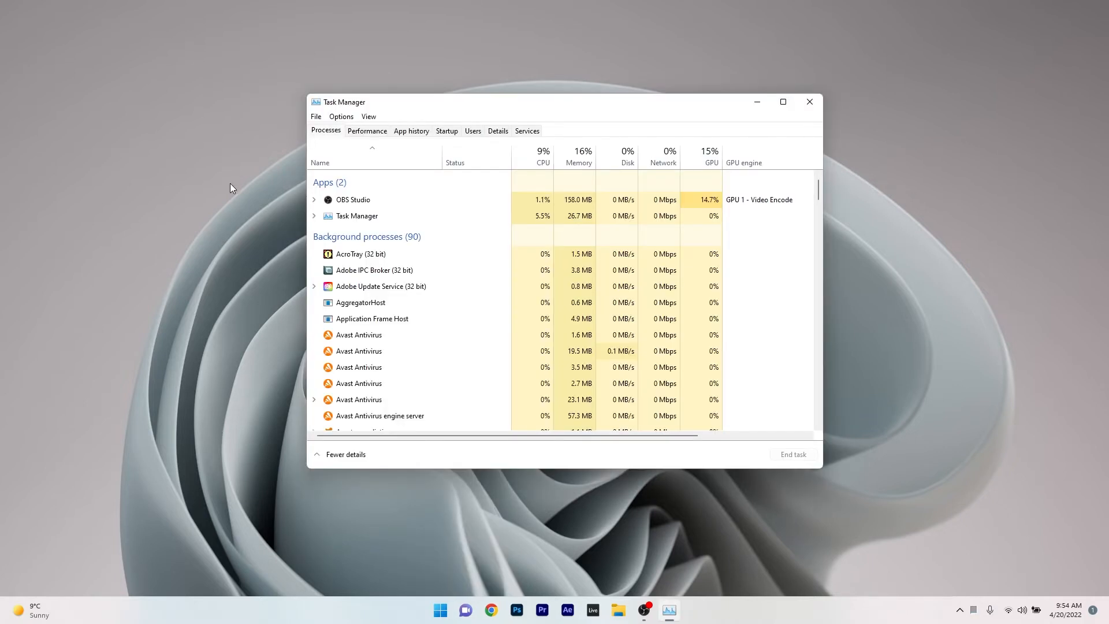
pyautogui.click(446, 131)
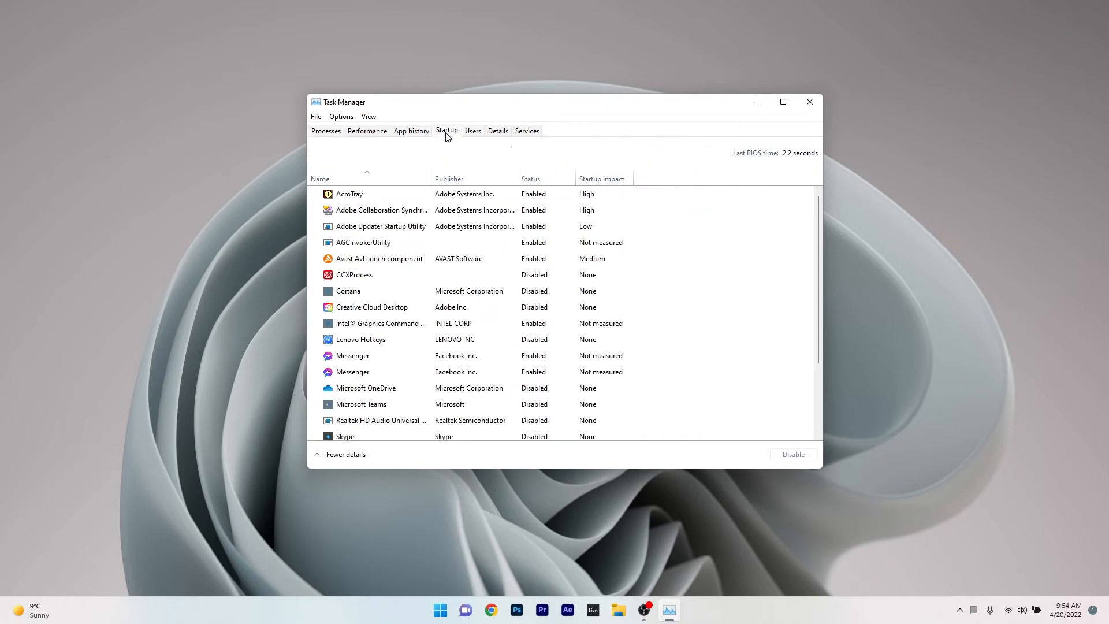
pyautogui.click(353, 355)
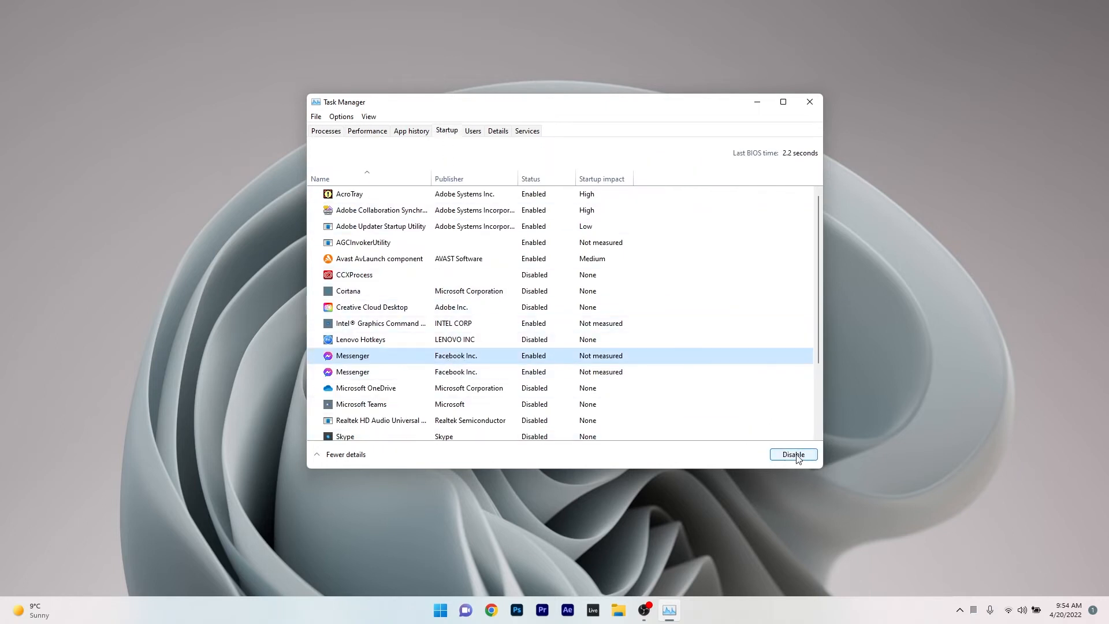
pyautogui.click(793, 453)
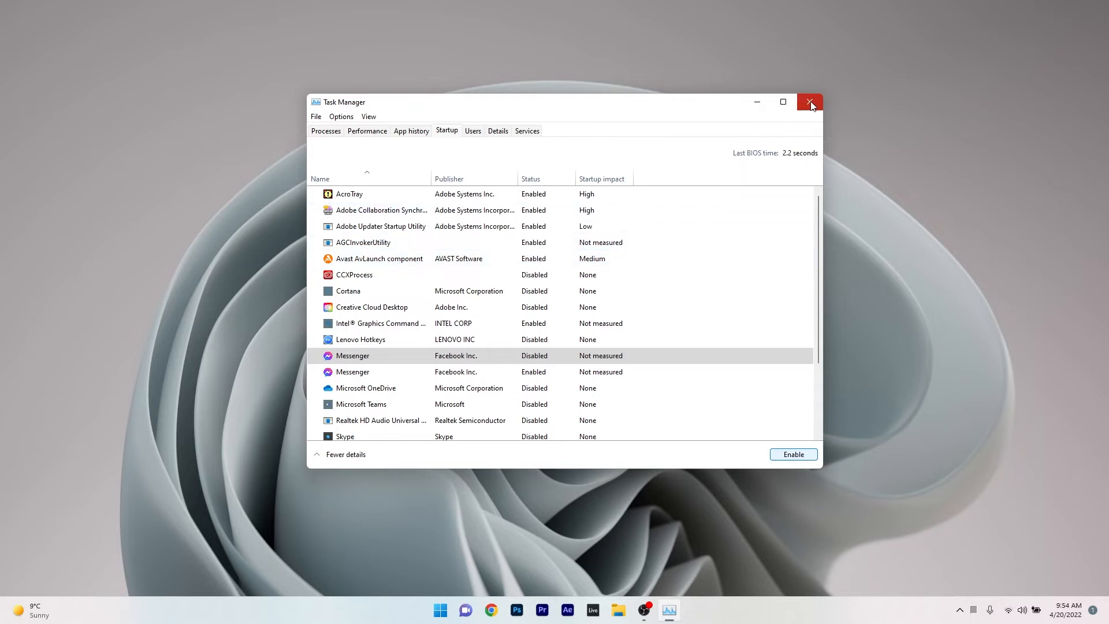
pyautogui.click(810, 102)
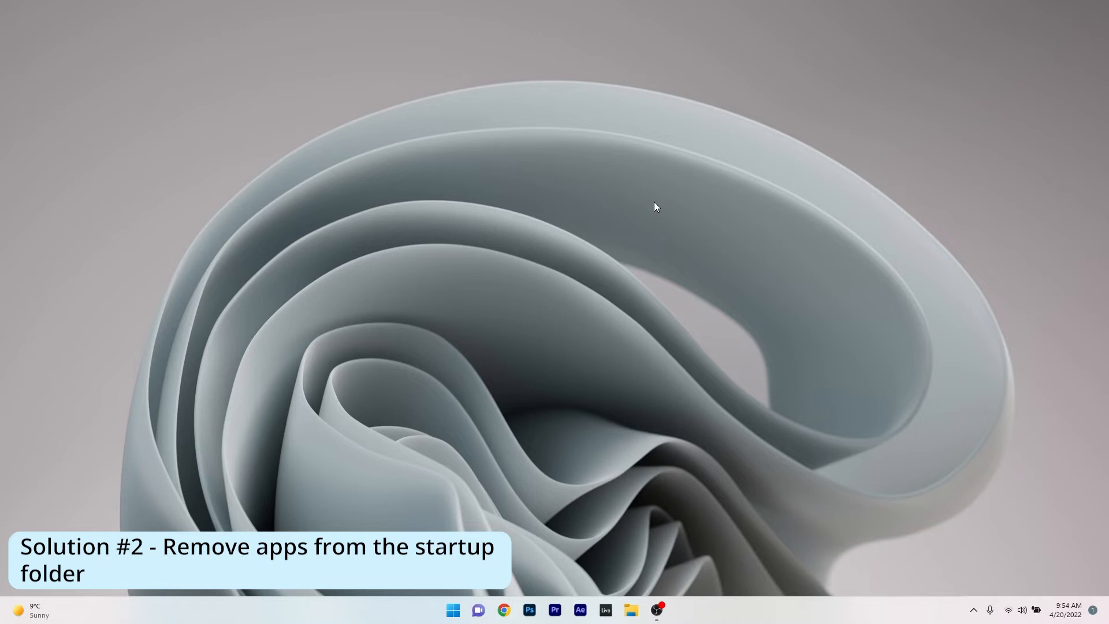
# - Search the Start menu for 'run' to open the Run dialog with shell:startup
pyautogui.click(452, 610)
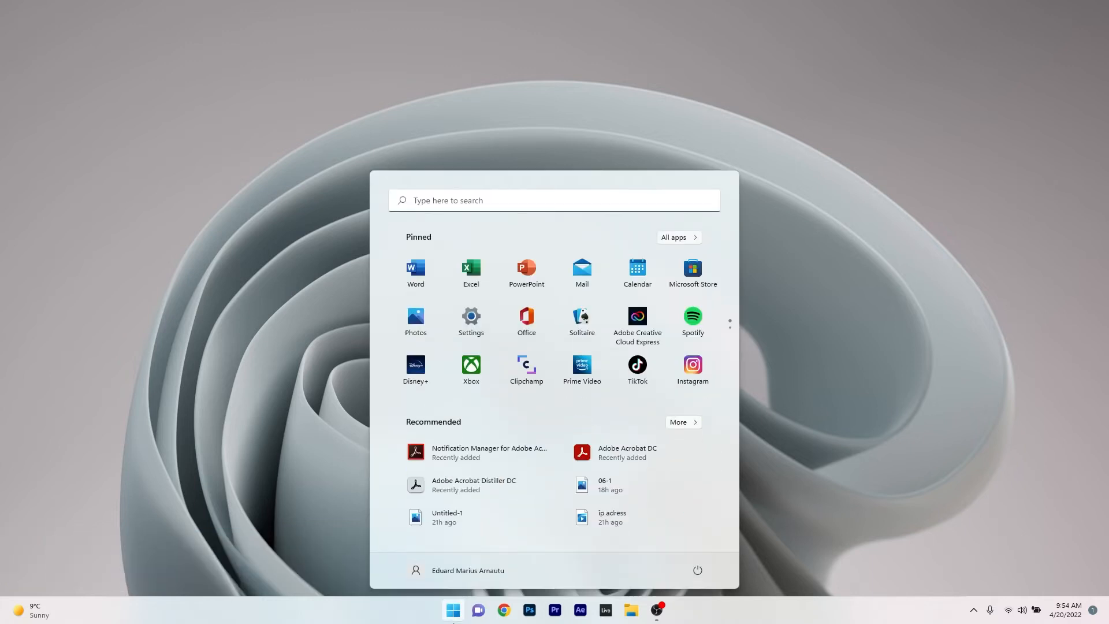
pyautogui.write('run')
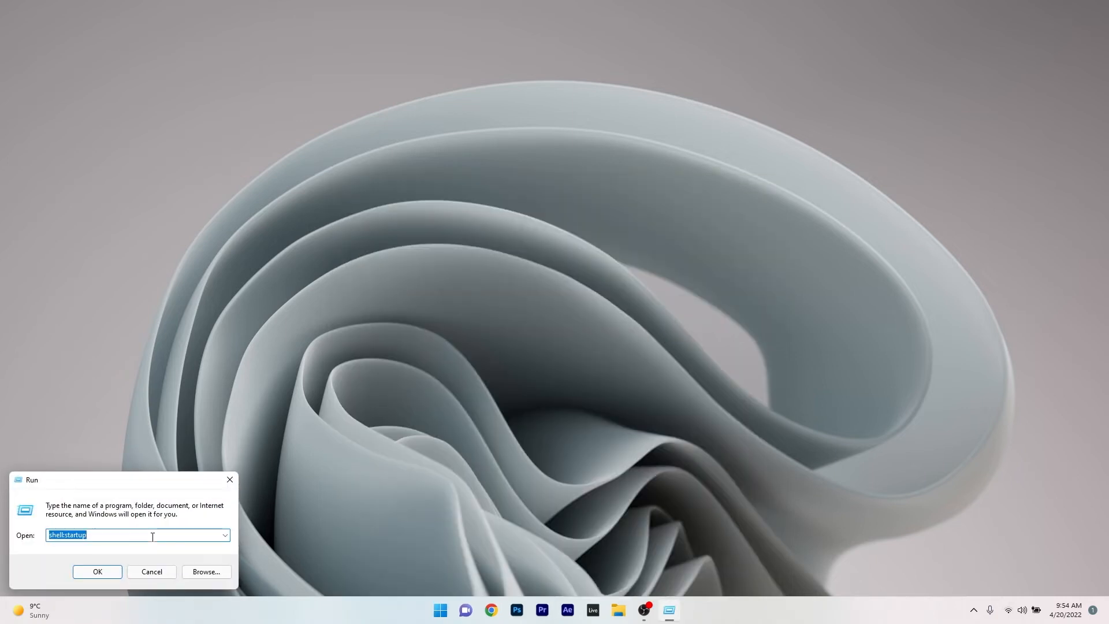
# - Open the Startup folder holding the Messenger shortcut, then close File Explorer
pyautogui.click(97, 571)
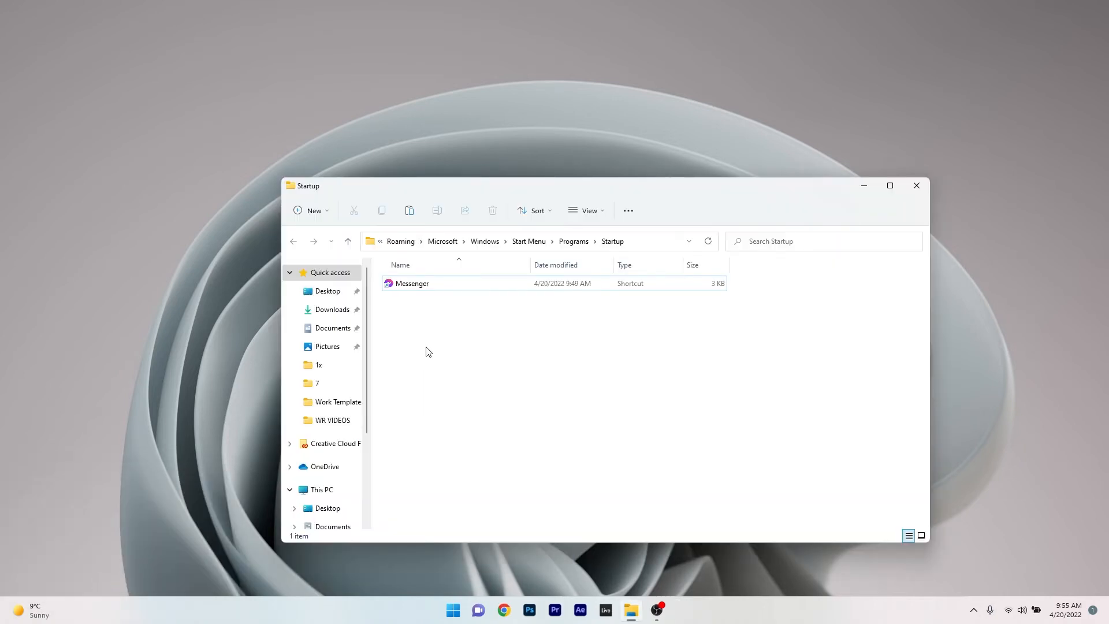
pyautogui.click(412, 283)
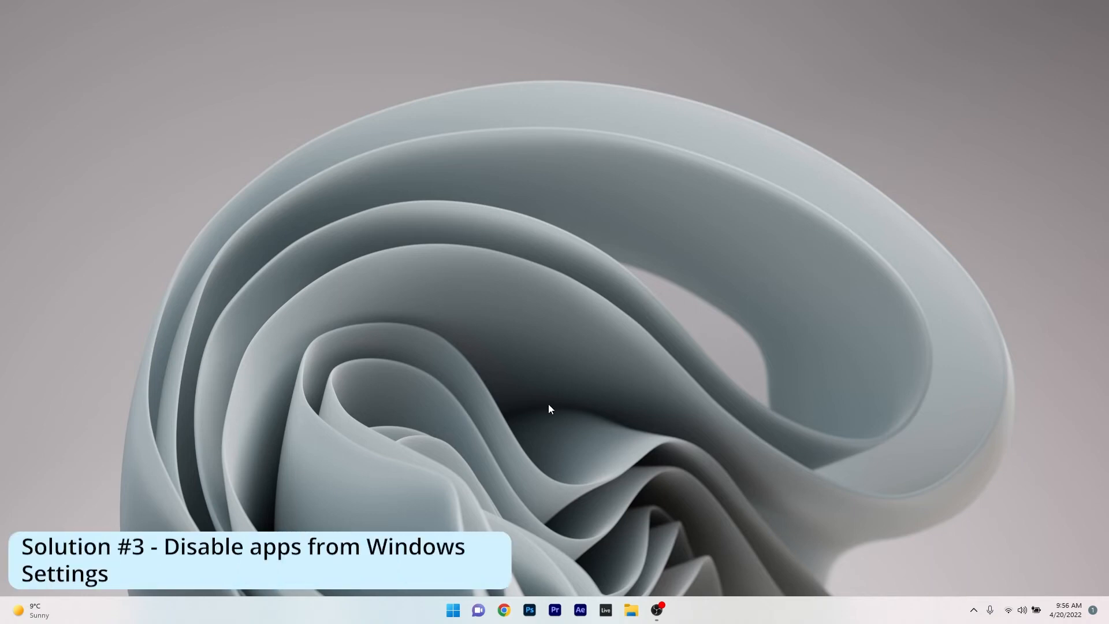
# - Check that Messenger is Off under Settings > Apps > Startup, then close Settings
pyautogui.click(451, 610)
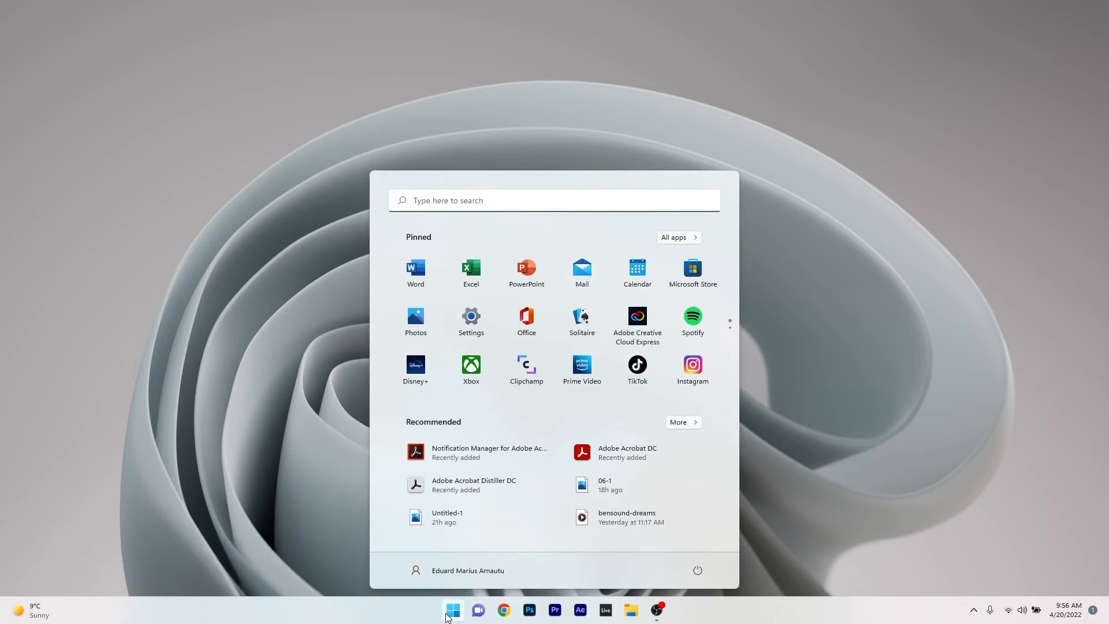
pyautogui.click(470, 320)
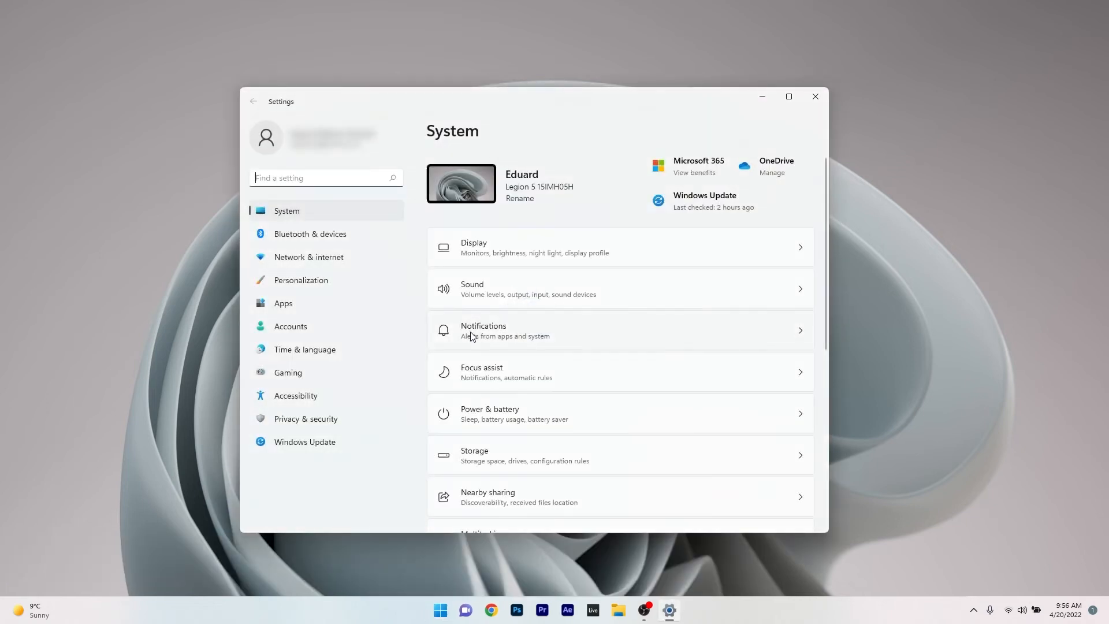
pyautogui.moveTo(291, 303)
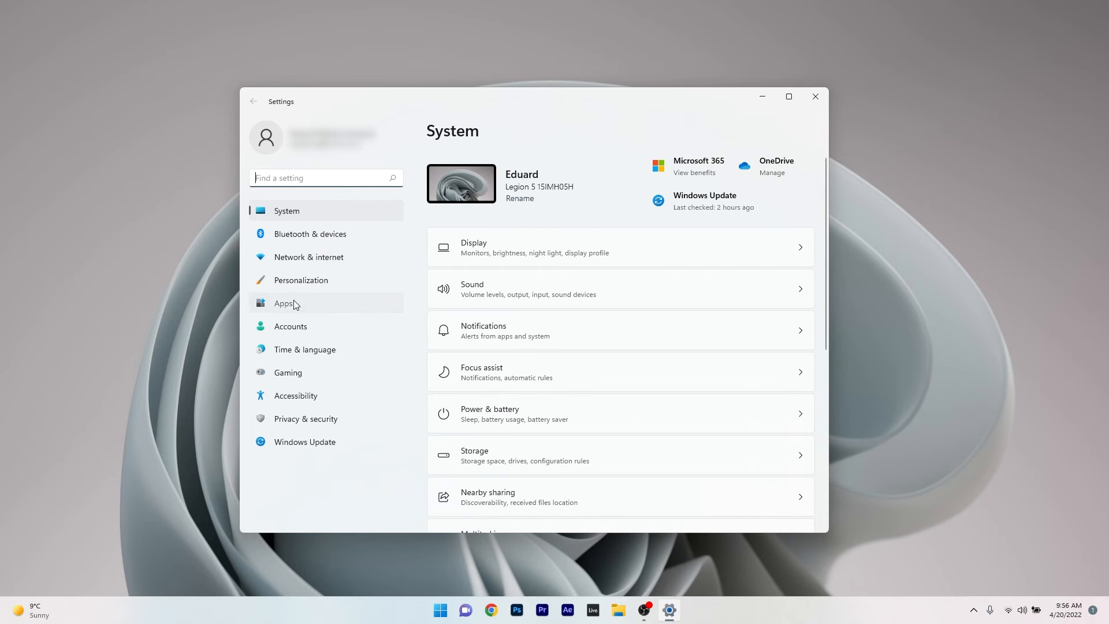
pyautogui.click(284, 302)
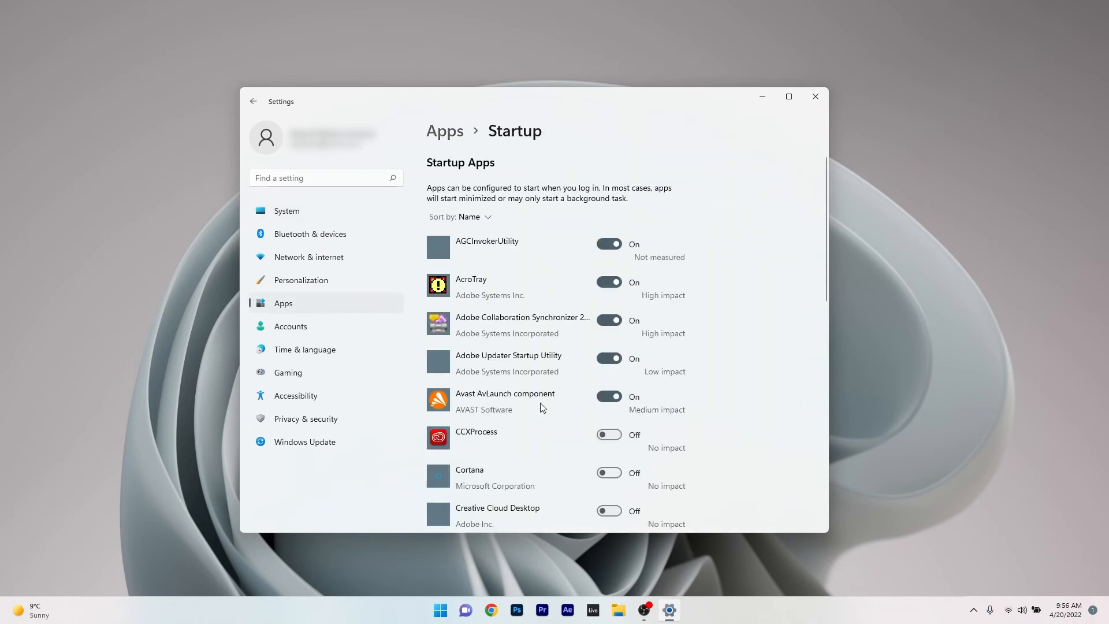
pyautogui.scroll(-3)
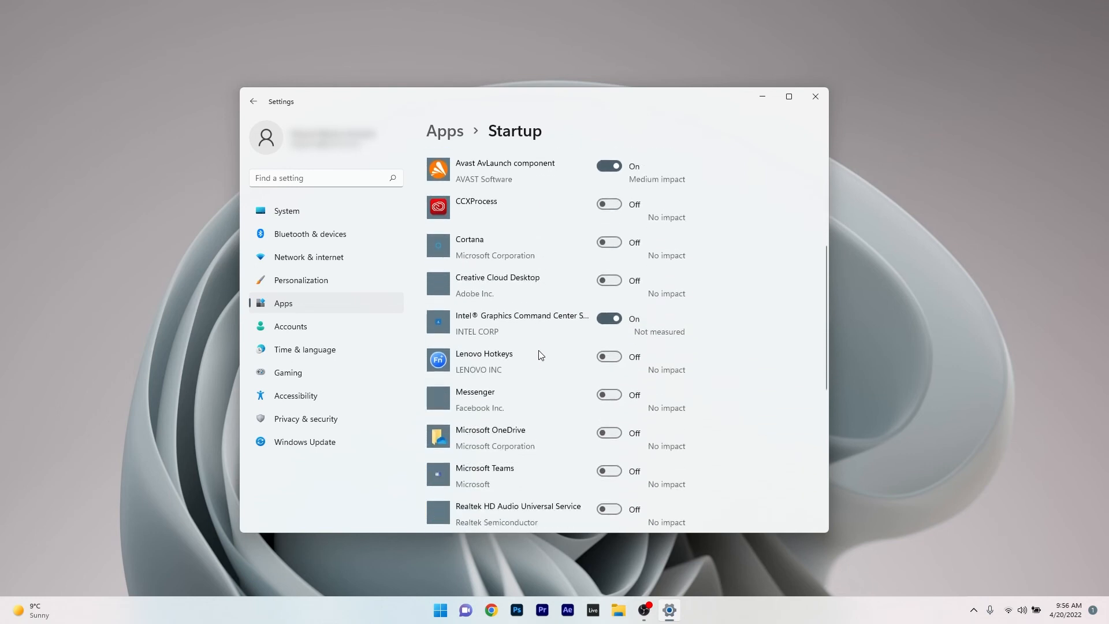
pyautogui.moveTo(621, 402)
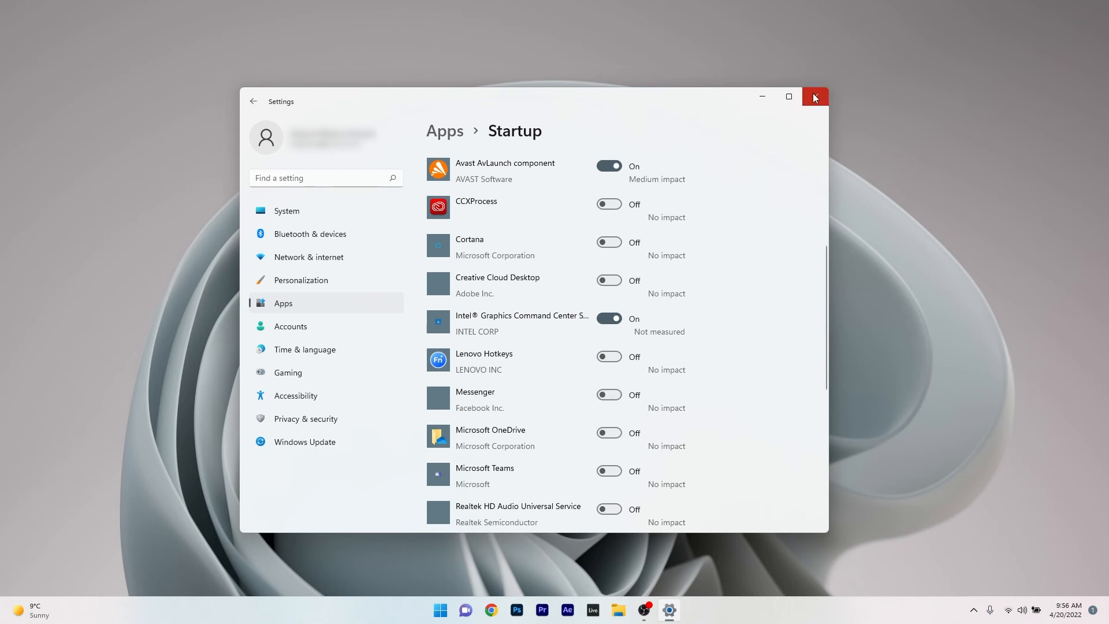
pyautogui.moveTo(813, 98)
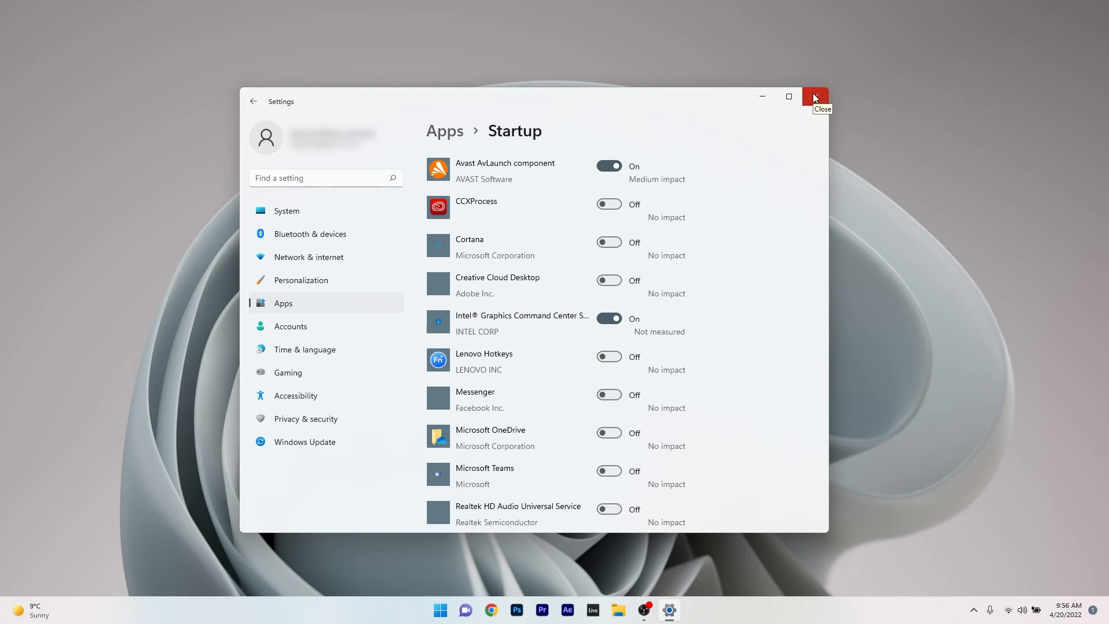
pyautogui.click(814, 97)
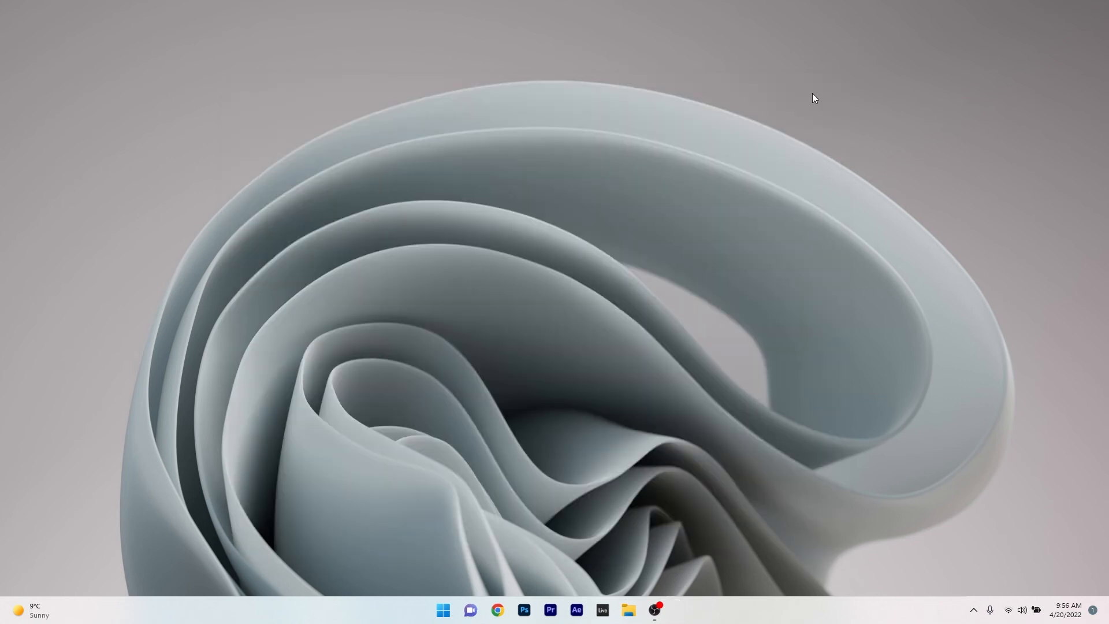
pyautogui.moveTo(618, 331)
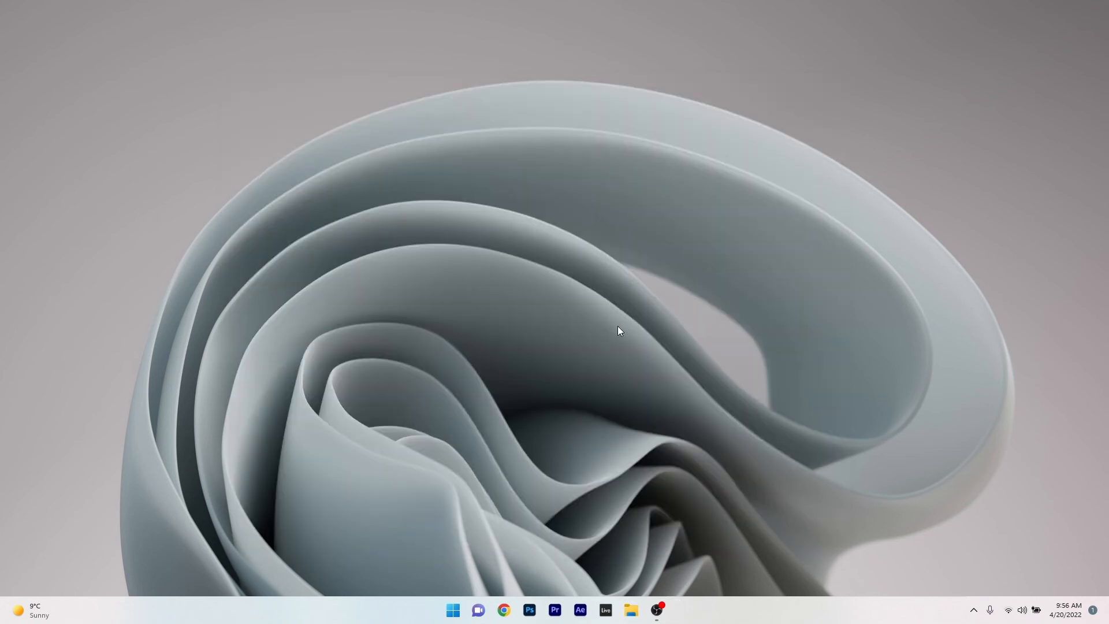